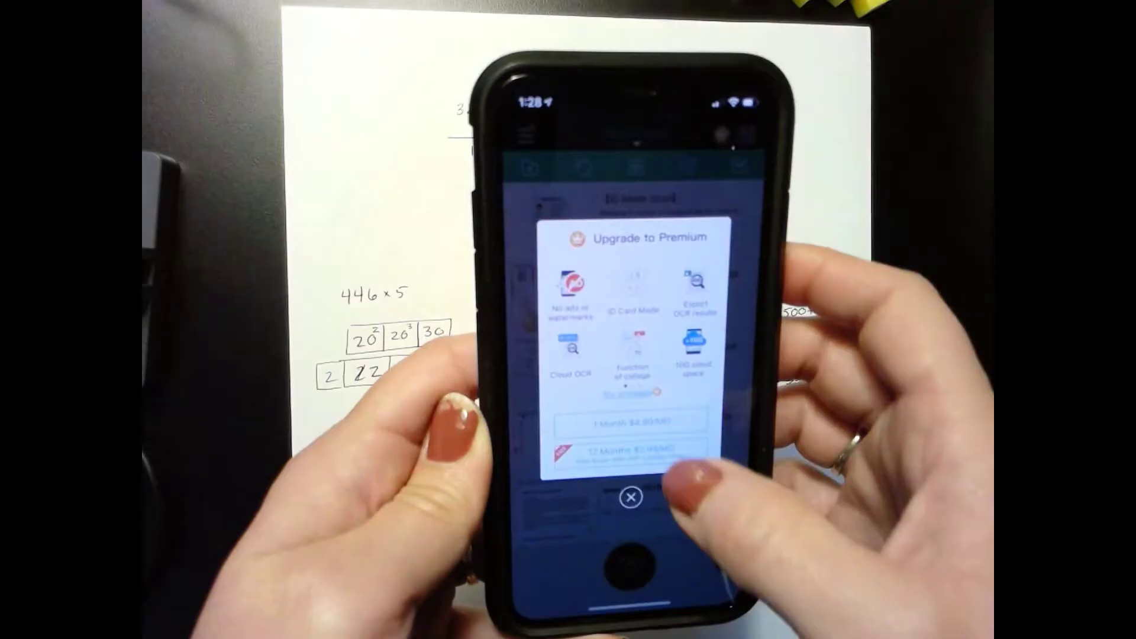
# - Dismiss the Upgrade to Premium offer and land on the All docs list
pyautogui.click(630, 496)
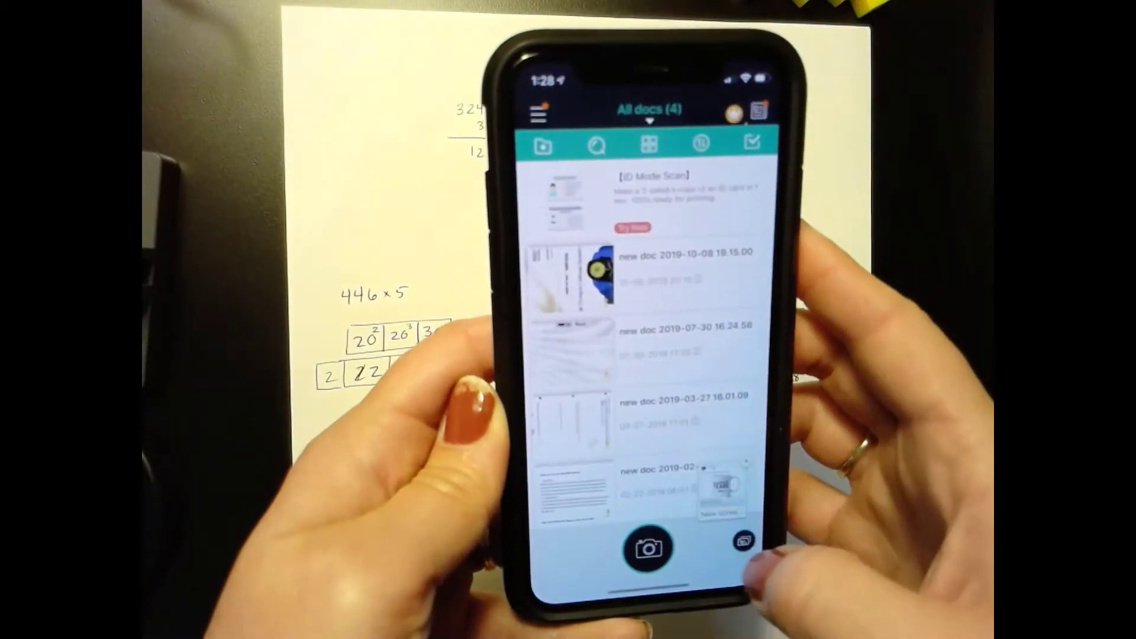